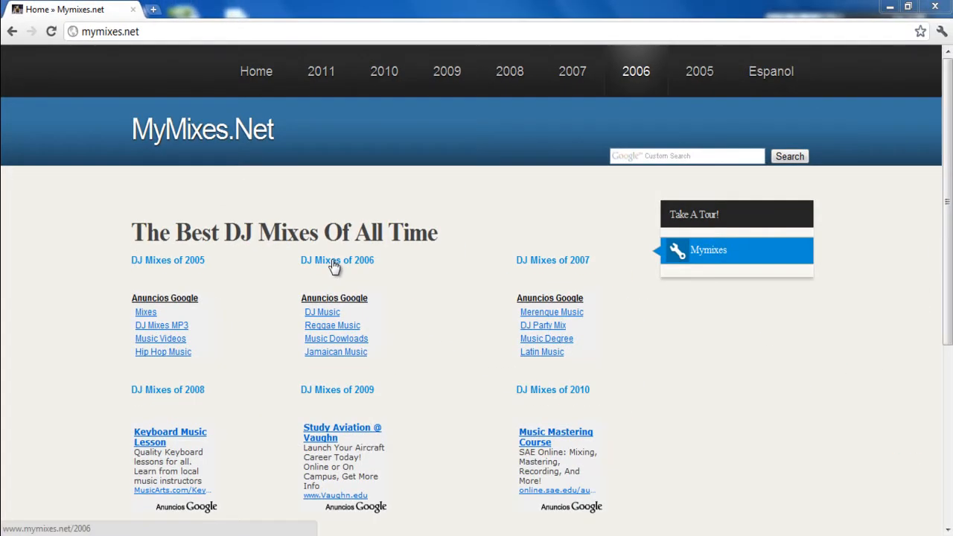
Step: Follow the 'DJ Mixes of 2006' link from the MyMixes.net home page
left_click(337, 260)
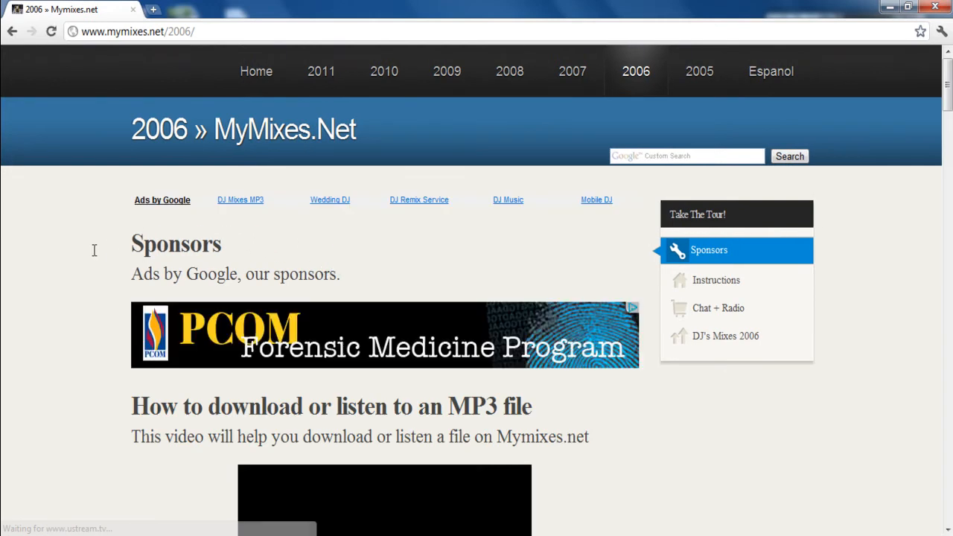
mouse_move(883, 103)
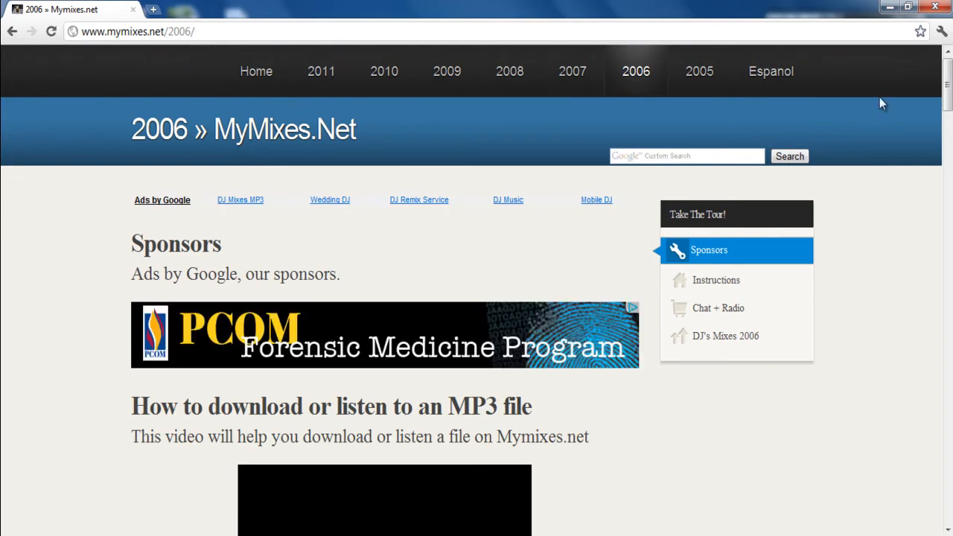
Step: Scroll down past sponsors and chat to DJ Magicxsound's Riddimz Halo Maximo 2006 entry
scroll("down", 3)
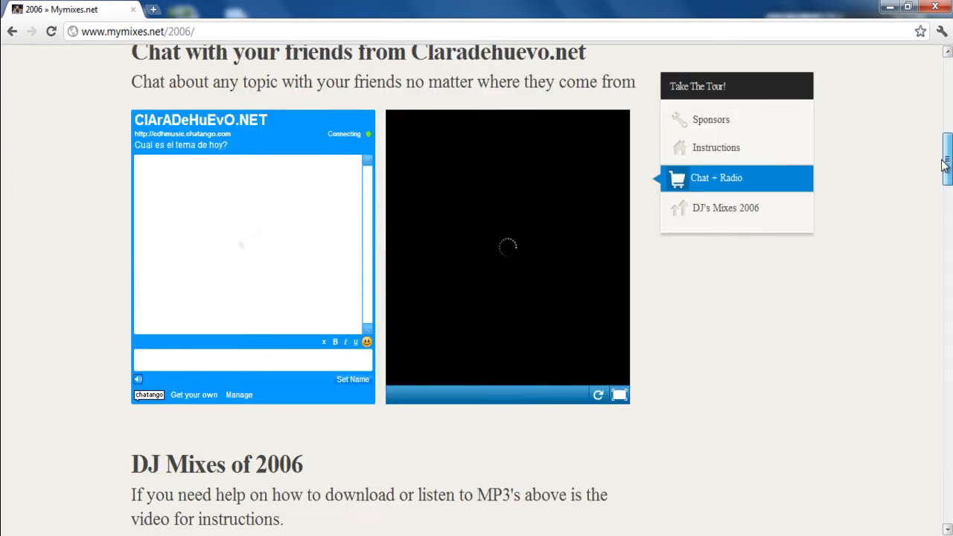
scroll("down", 3)
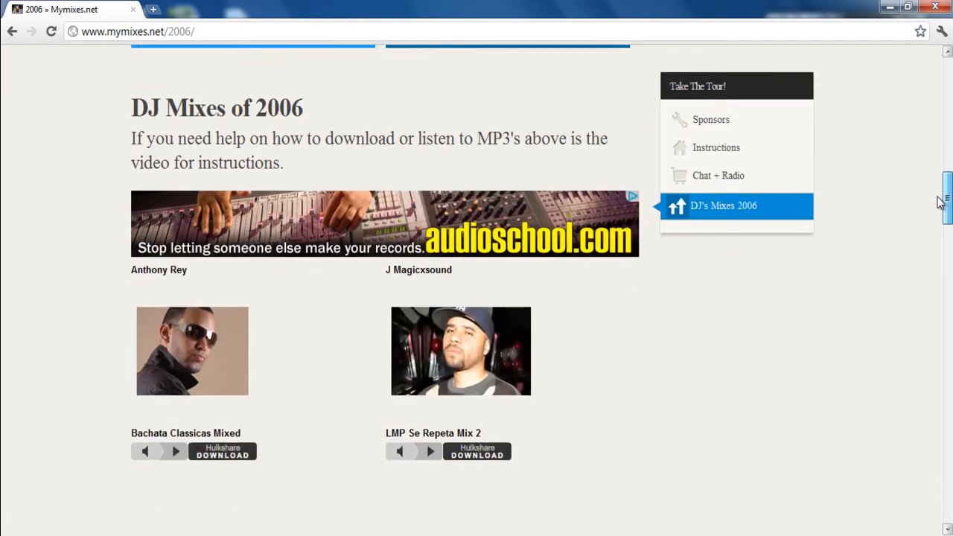
scroll("down", 3)
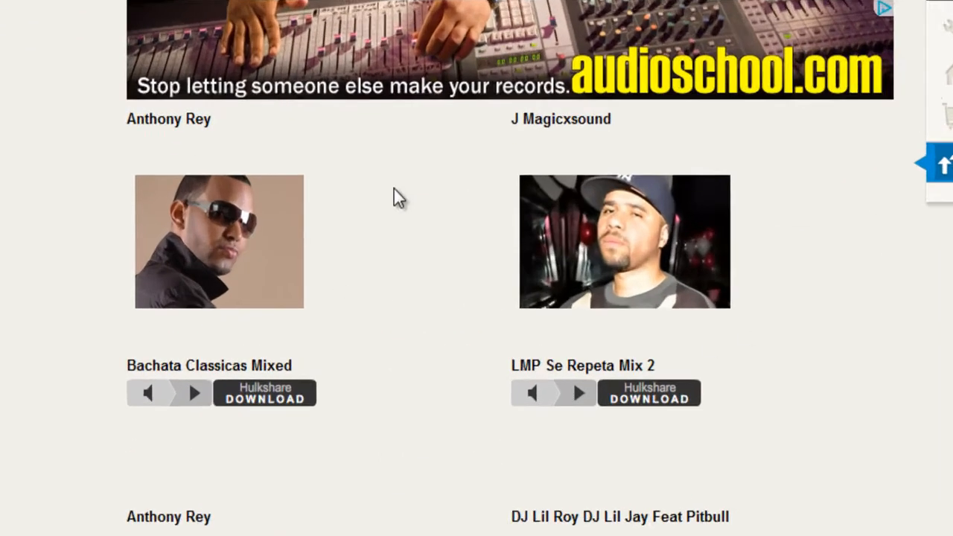
scroll("down", 3)
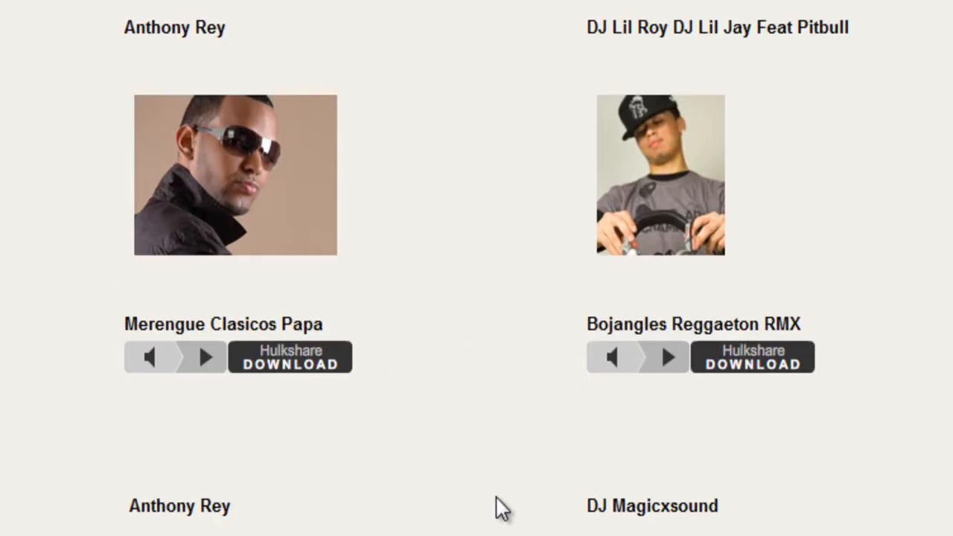
scroll("down", 3)
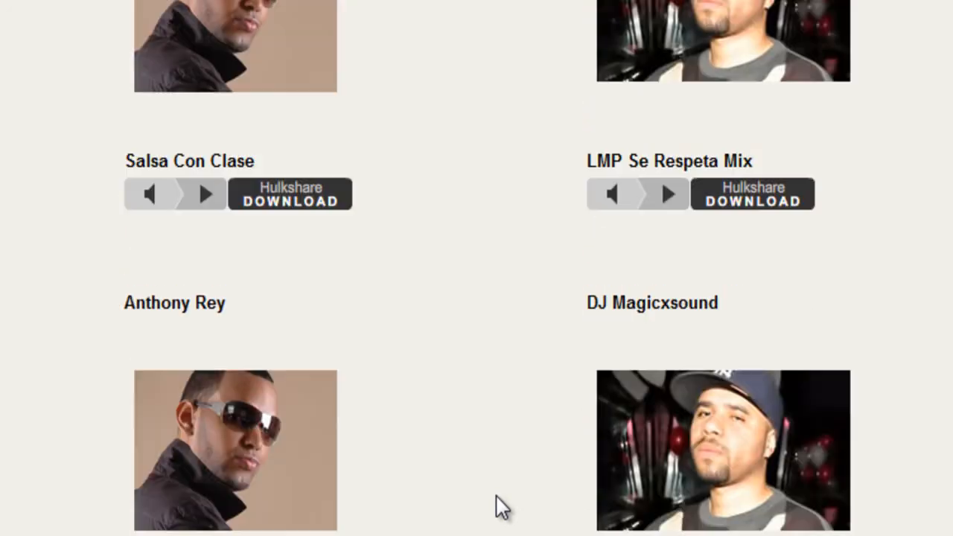
scroll("down", 3)
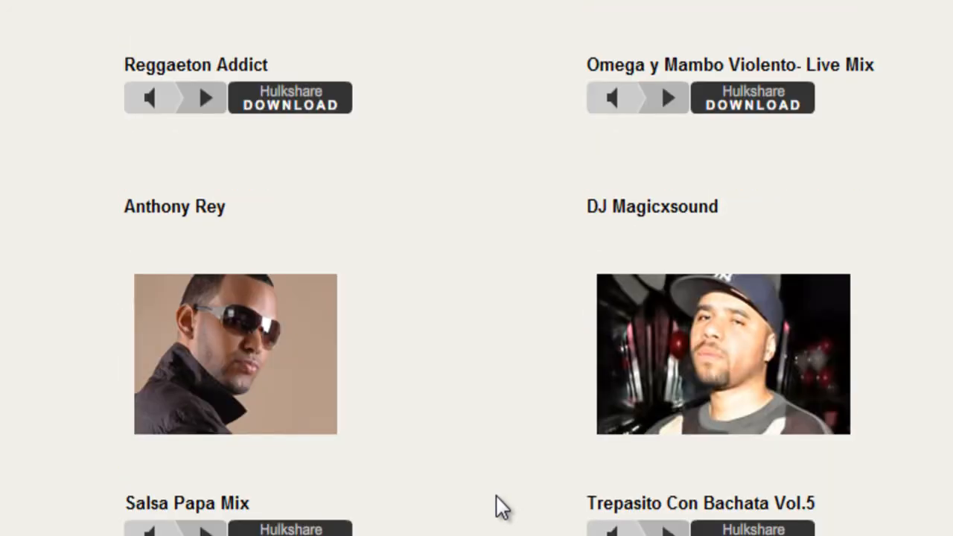
scroll("down", 3)
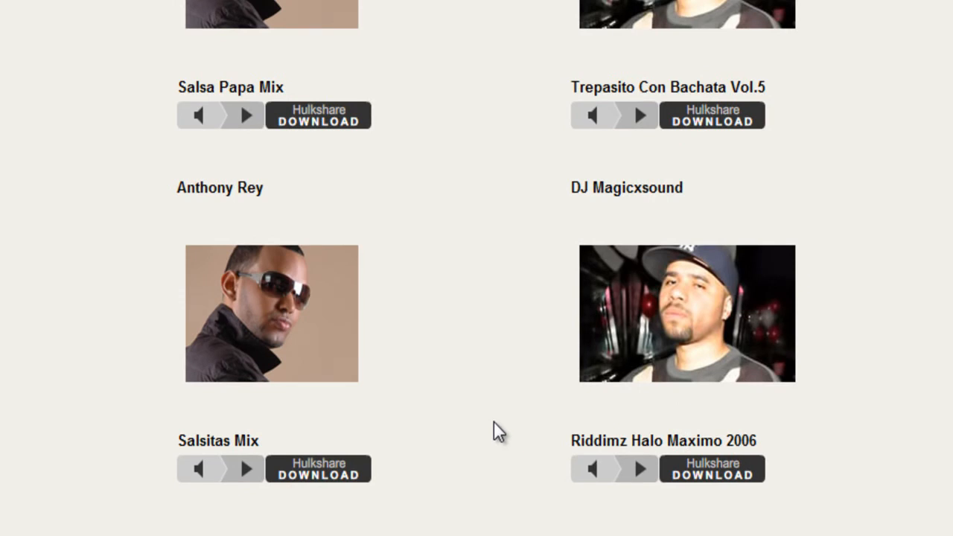
mouse_move(642, 469)
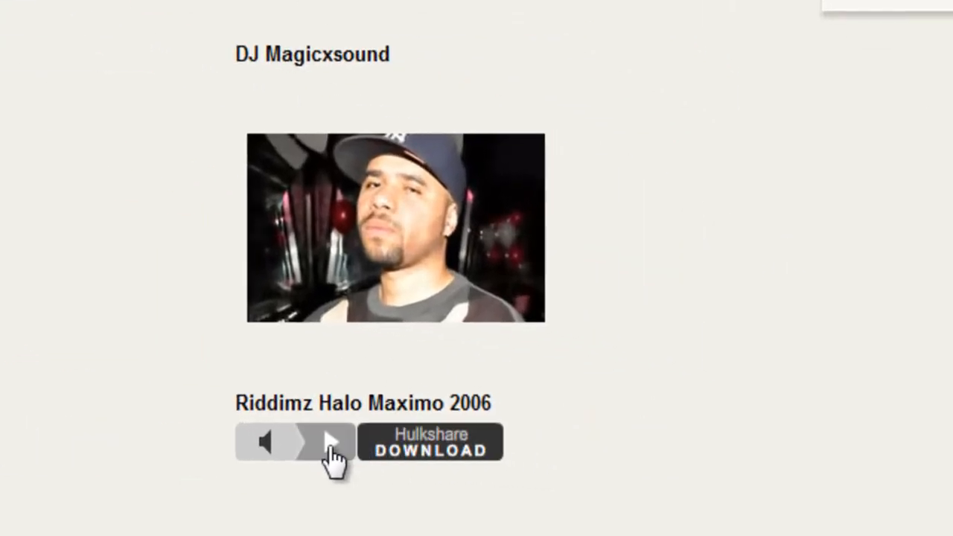
Step: Play DJ Magicxsound's Riddimz Halo Maximo 2006 in the embedded player
left_click(328, 441)
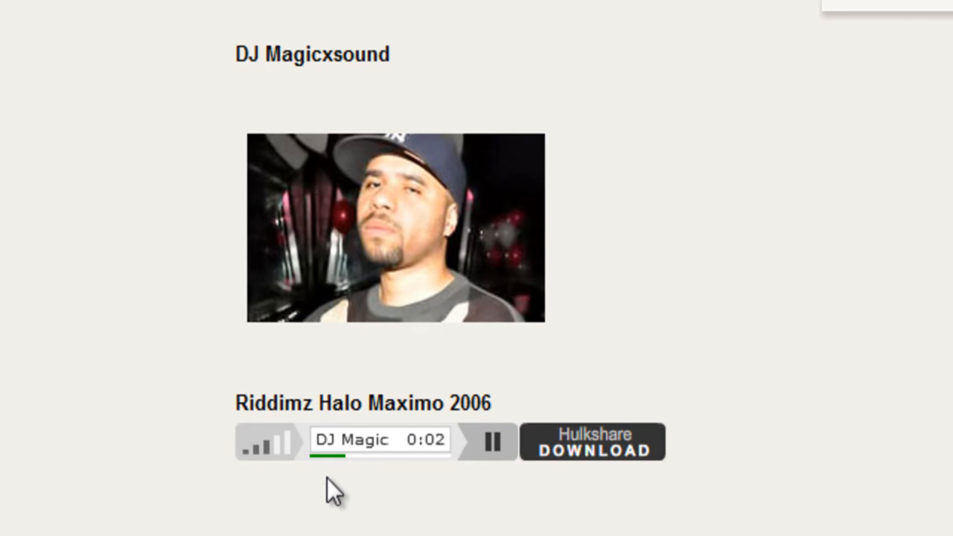
mouse_move(282, 469)
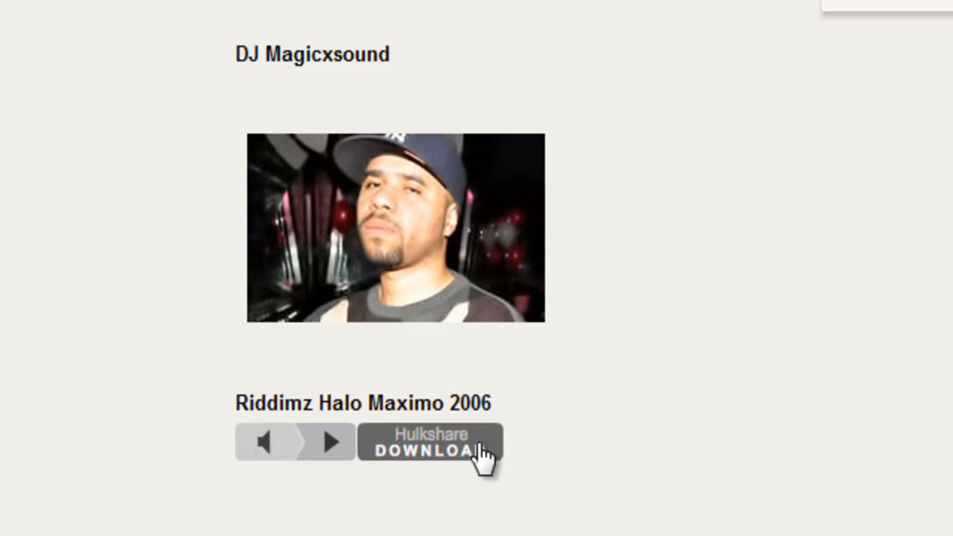
Step: Open the mix's HulkShare download page via its Hulkshare Download button
left_click(430, 450)
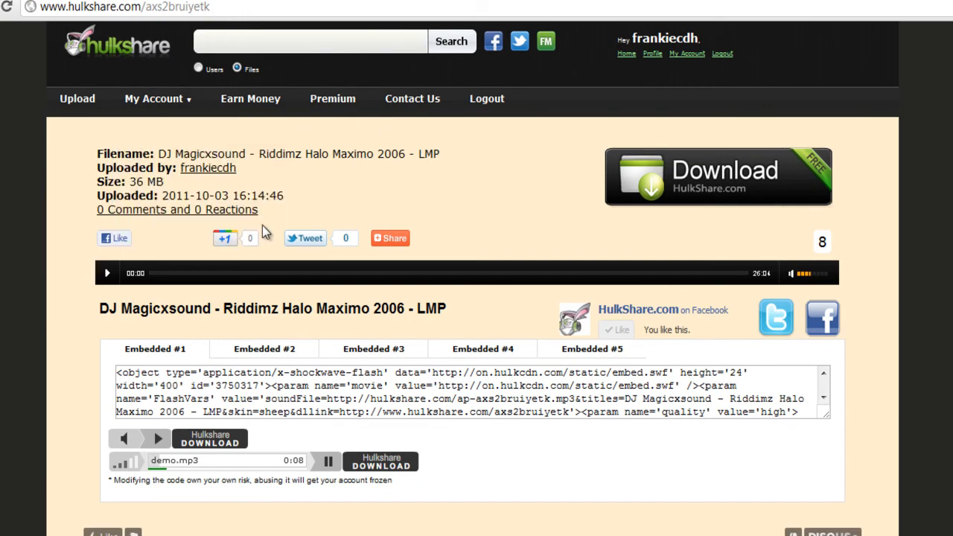
mouse_move(159, 282)
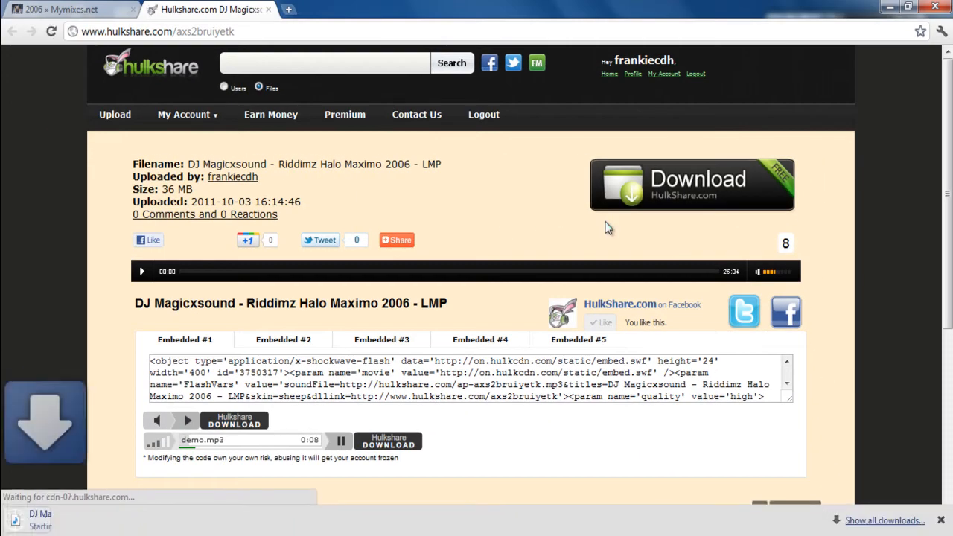
Step: Cancel the DJ Magicxsound download and return to the 2006 » Mymixes.net tab
left_click(691, 185)
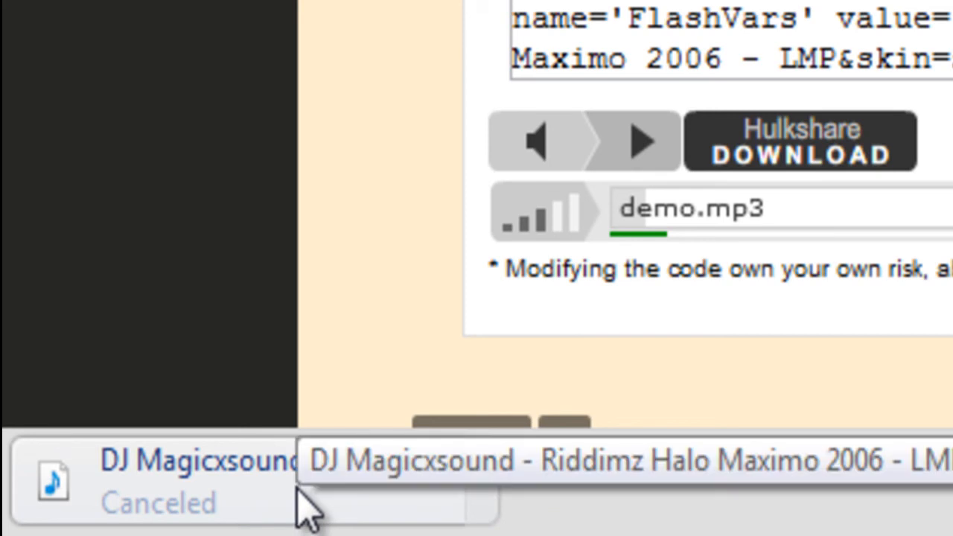
mouse_move(291, 498)
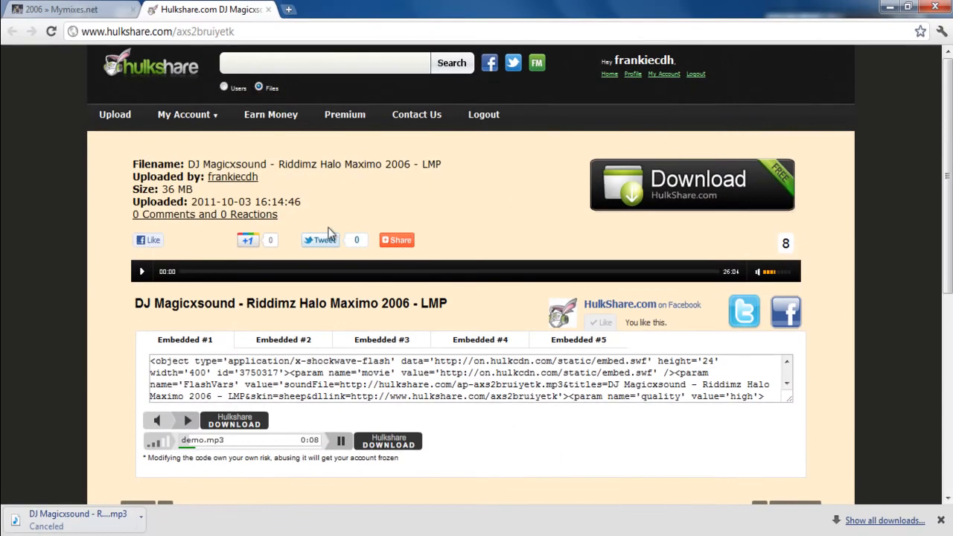
mouse_move(212, 77)
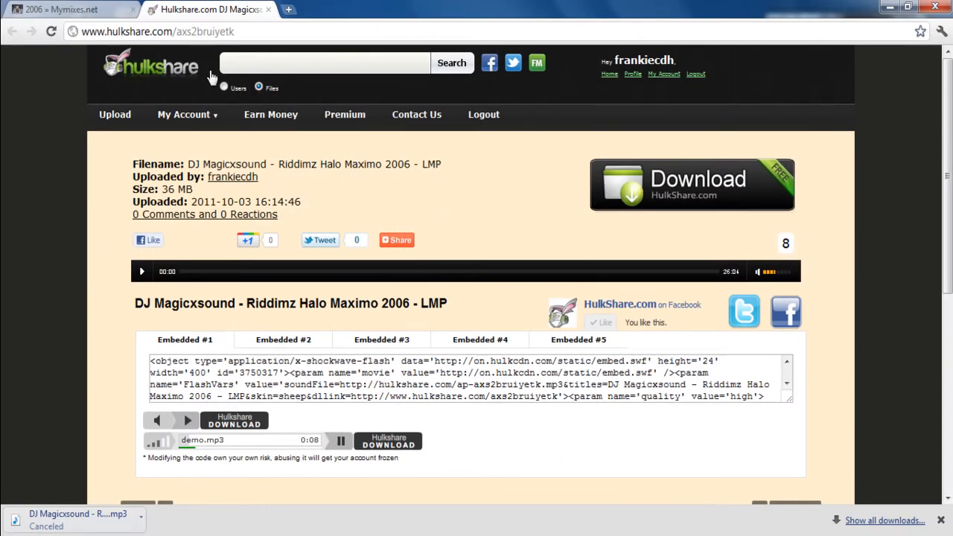
left_click(67, 9)
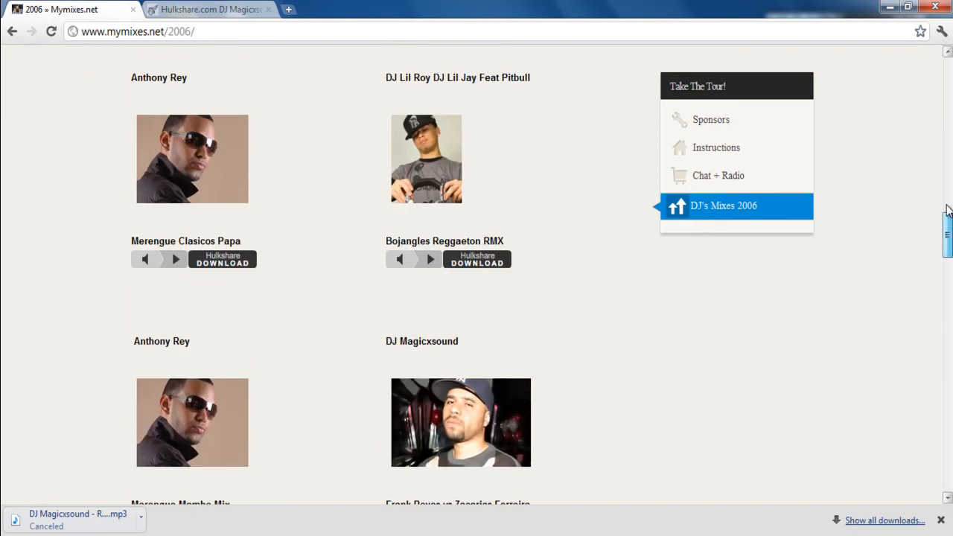
Step: Scroll up to the year menu, sponsors section and MP3 download guide
scroll("up", 3)
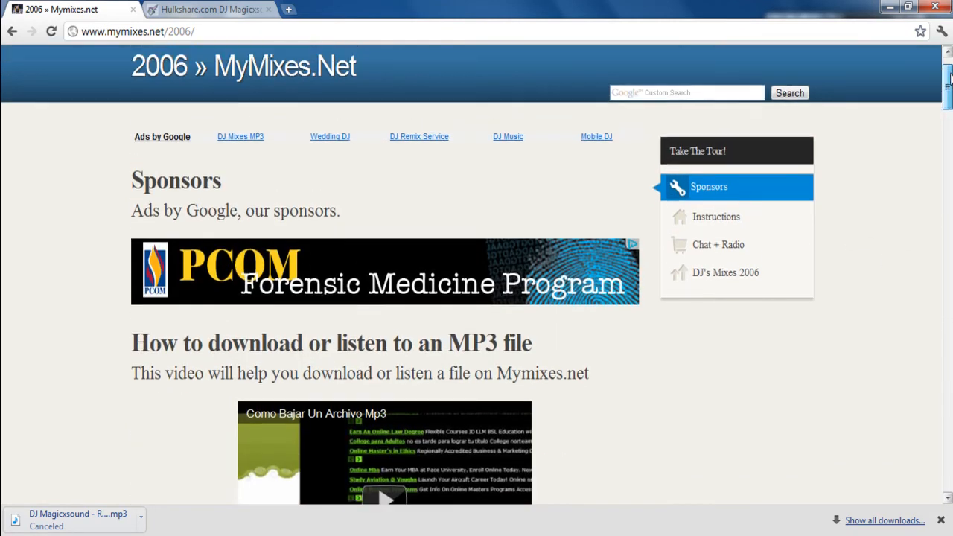
scroll("up", 3)
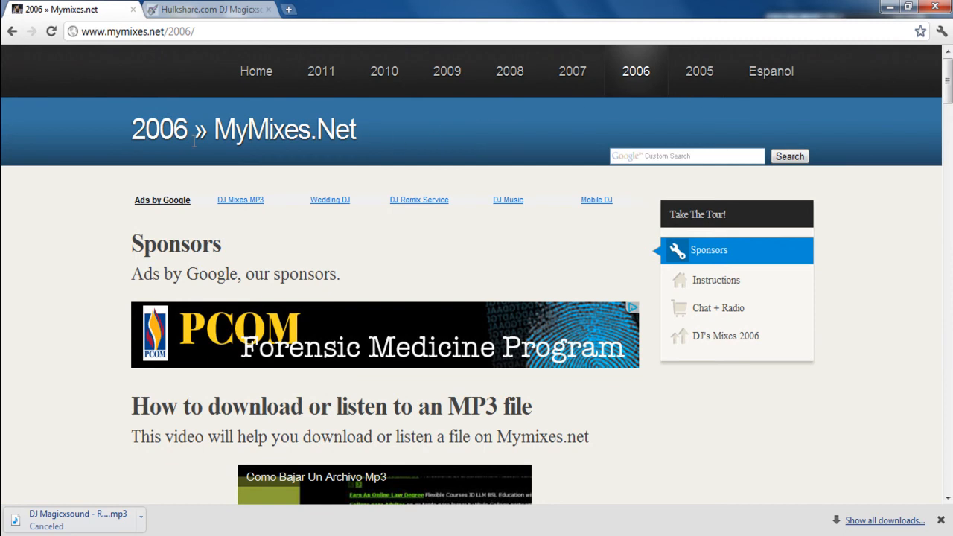
mouse_move(257, 71)
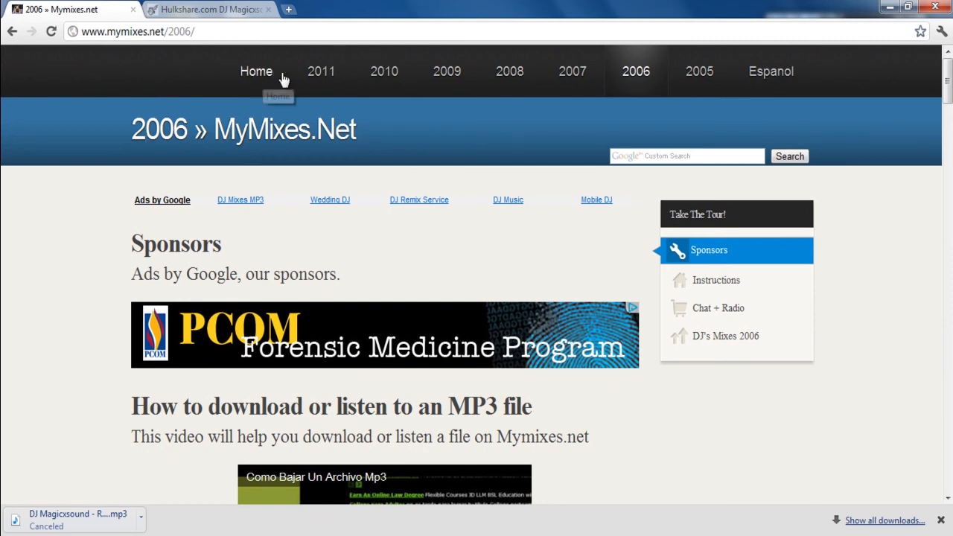
mouse_move(771, 70)
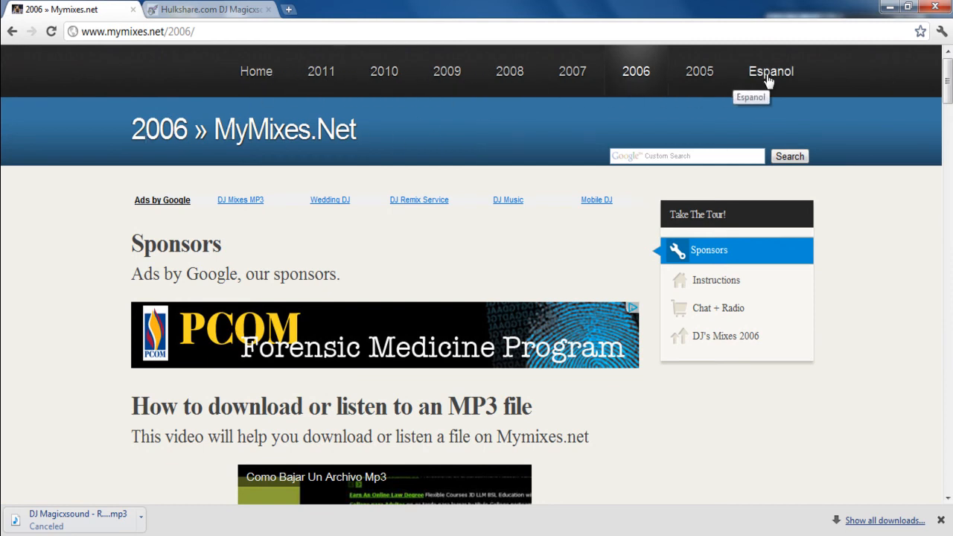
mouse_move(562, 135)
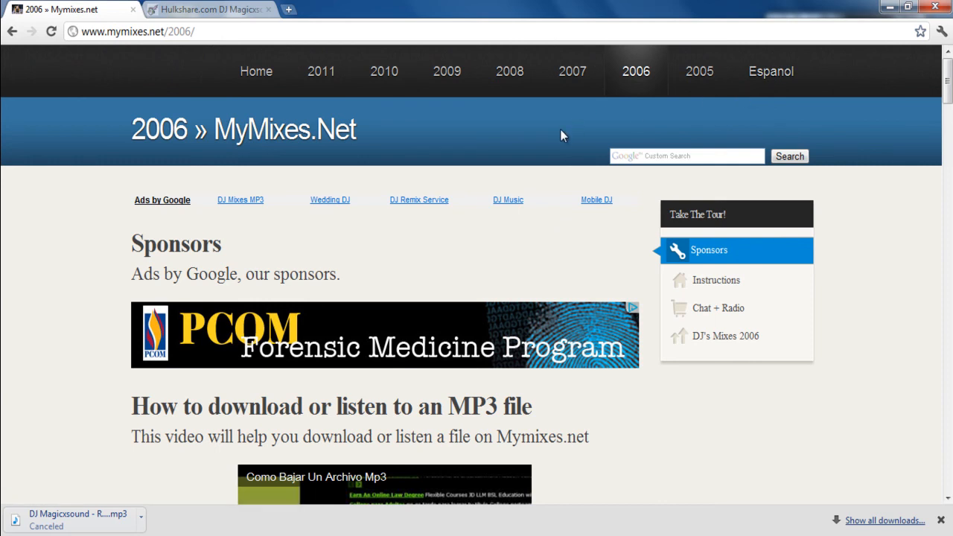